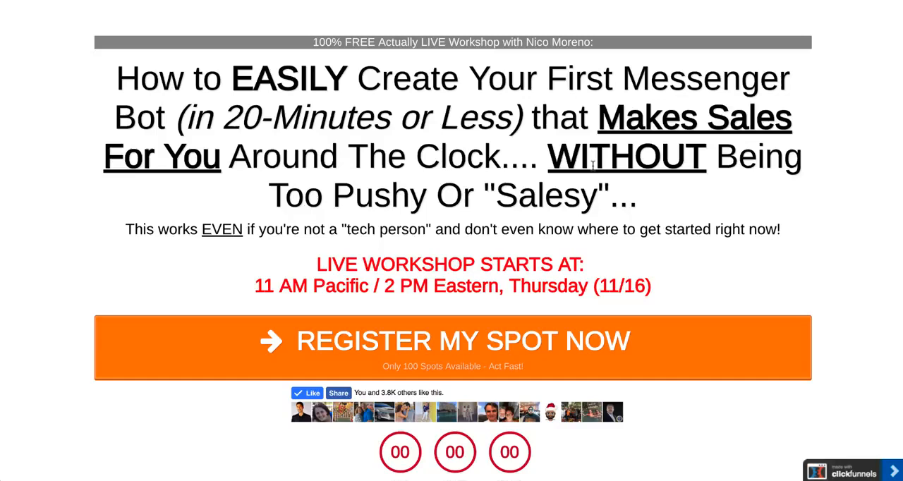
mouse_move(282, 104)
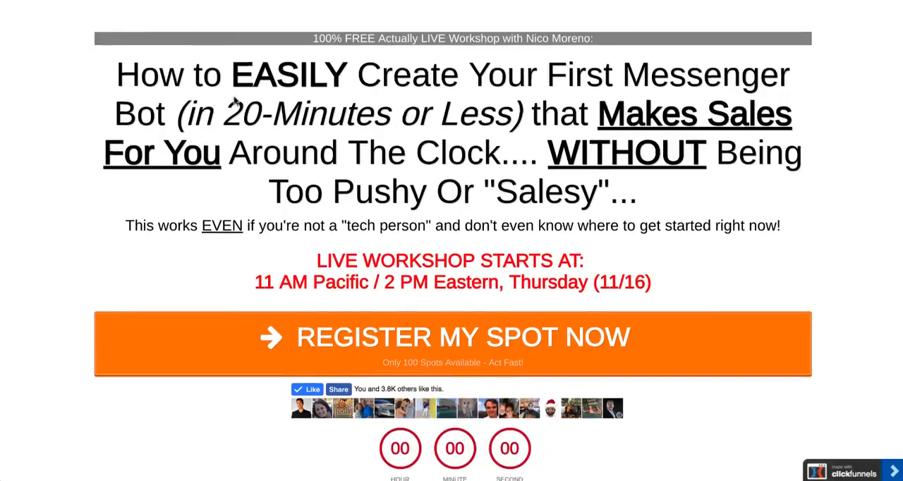
- Scroll the workshop landing page and open the REGISTER MY SPOT NOW Messenger popup
scroll(down, 3)
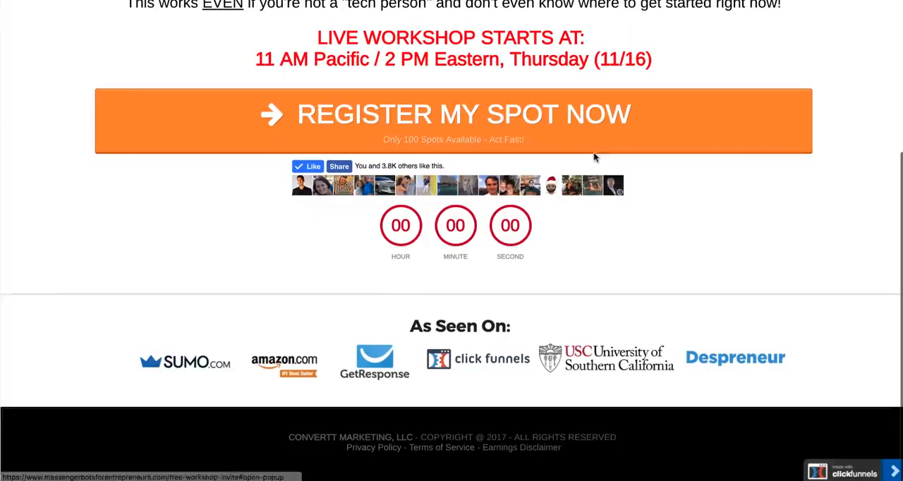
scroll(up, 3)
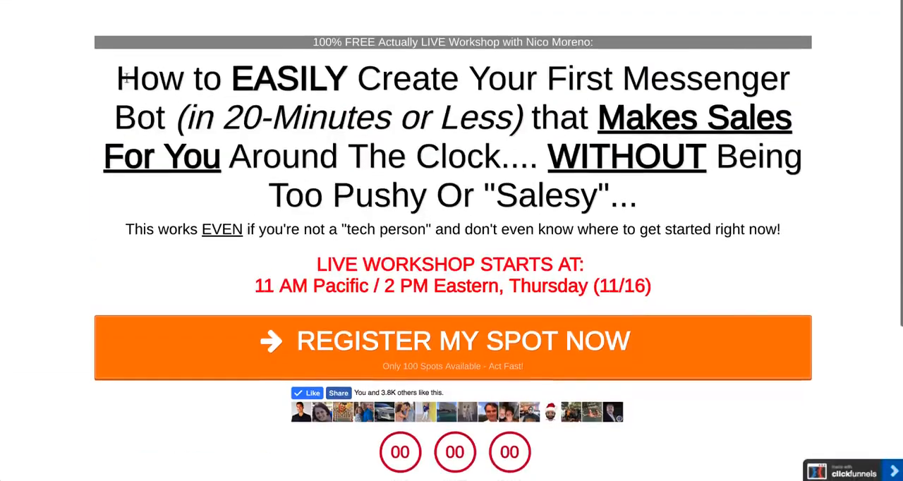
scroll(down, 3)
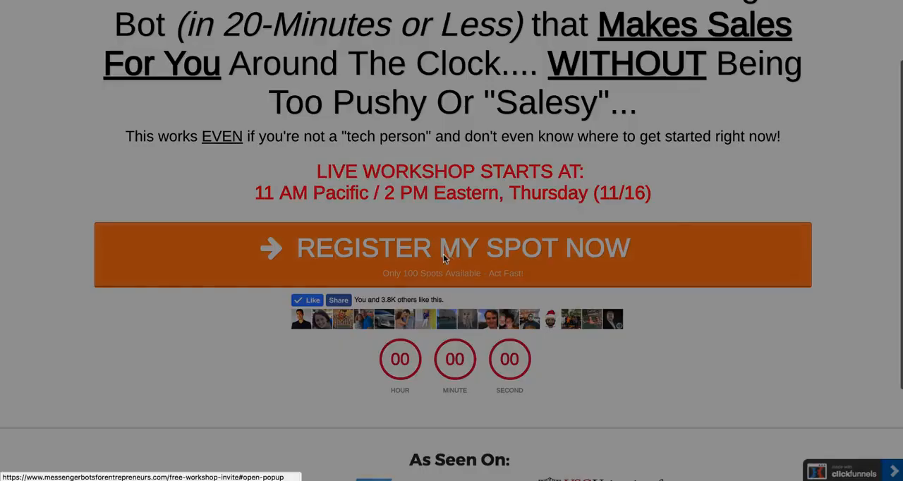
click(452, 247)
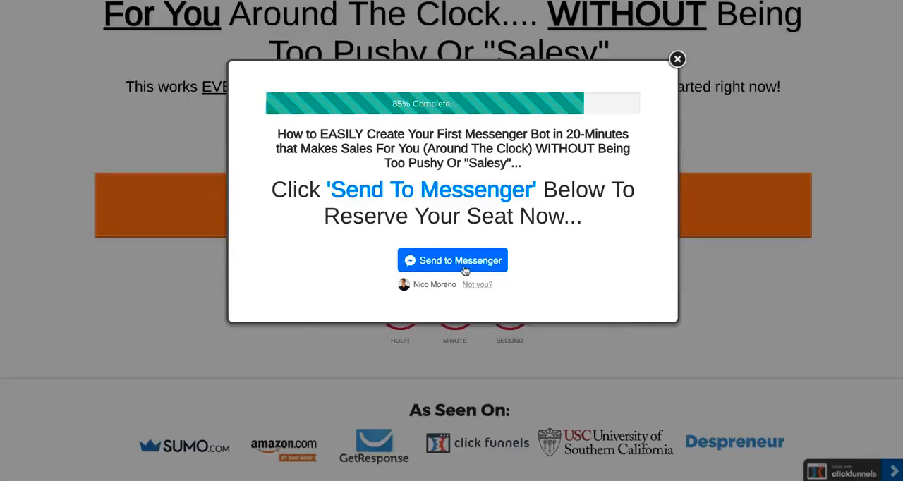
mouse_move(575, 240)
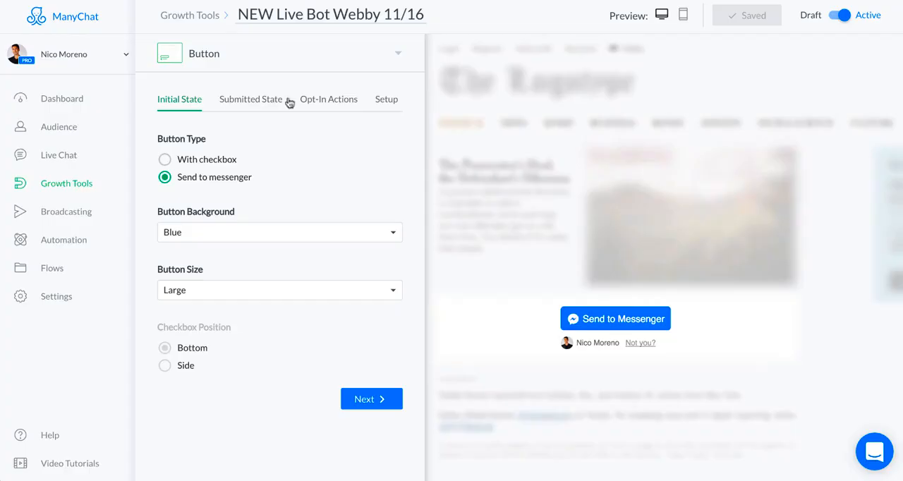
mouse_move(593, 64)
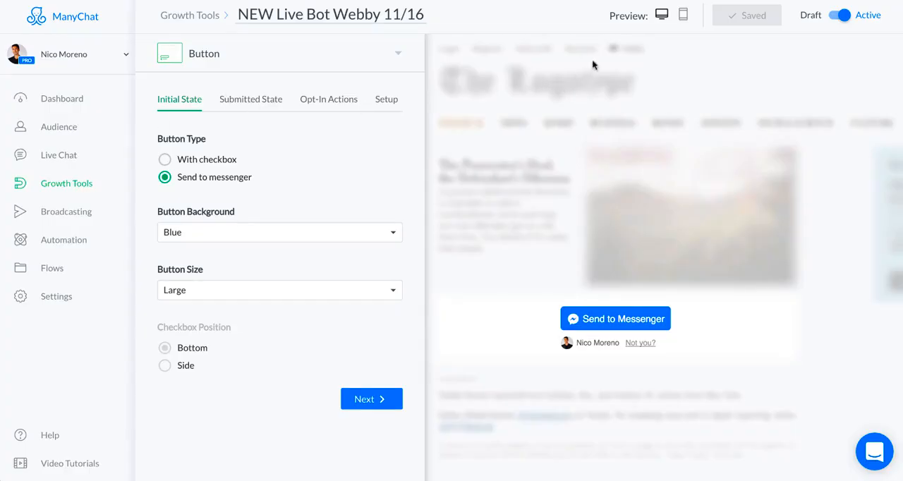
mouse_move(543, 90)
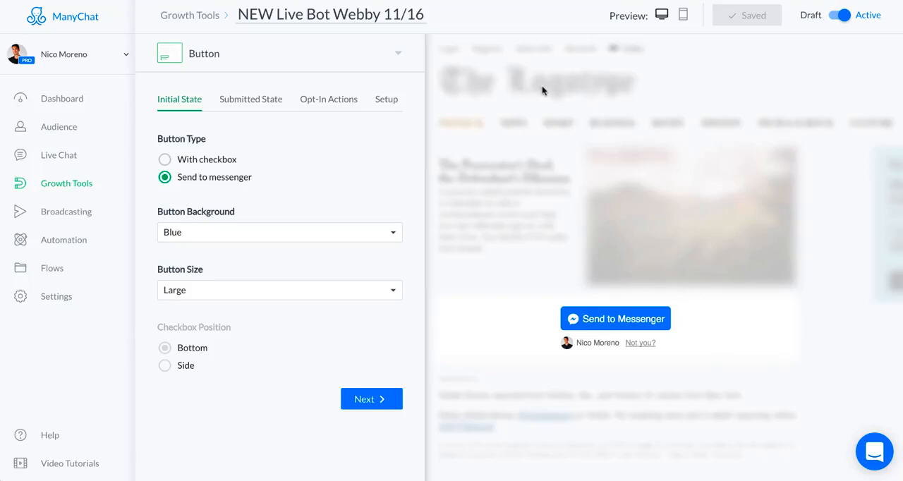
mouse_move(85, 184)
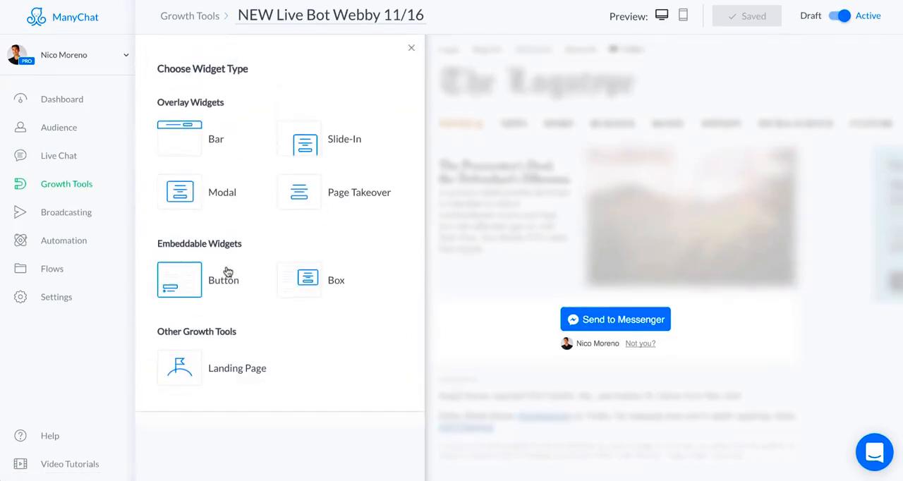
mouse_move(266, 263)
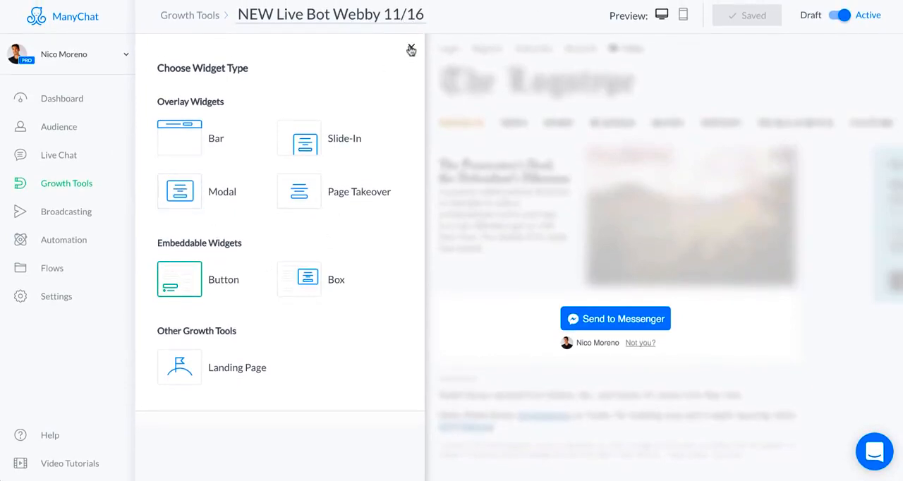
- Dismiss the widget type chooser and view the Button tool's Submitted State settings
click(180, 278)
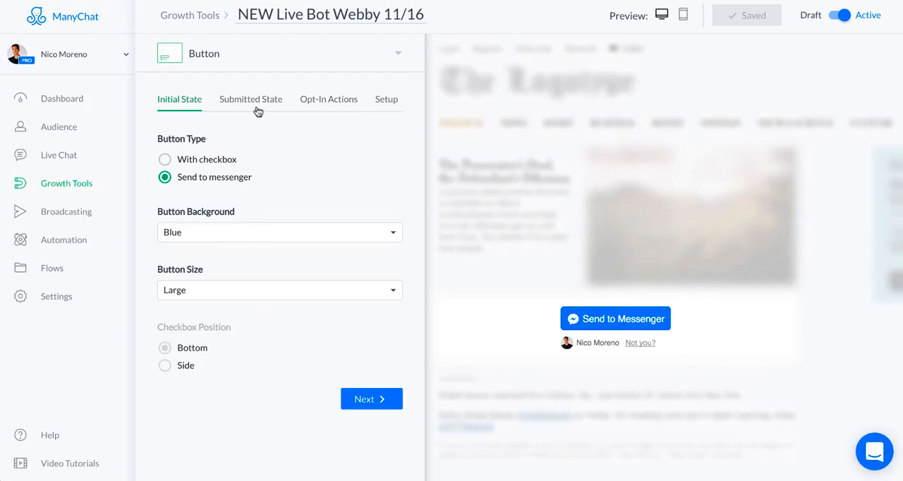
click(251, 99)
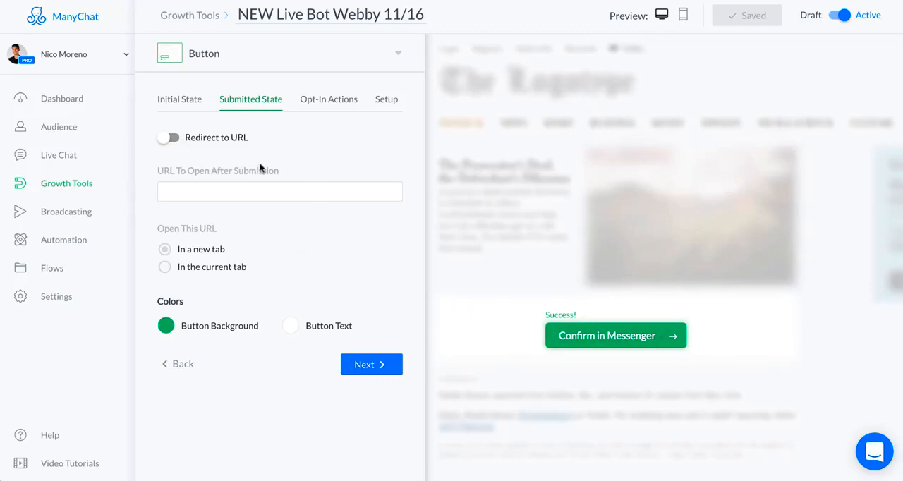
mouse_move(262, 166)
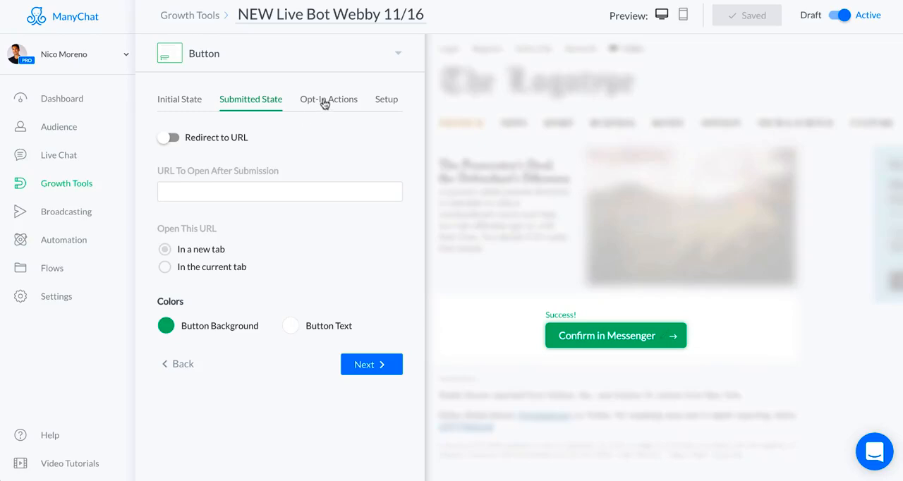
- Edit the Webinar Confirmation Message flow and inspect its Add to Calendar button URL
click(328, 99)
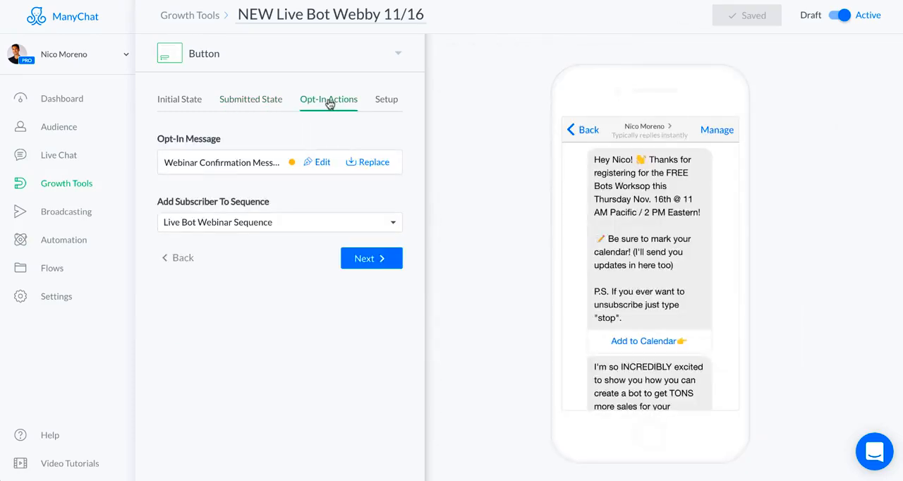
click(316, 162)
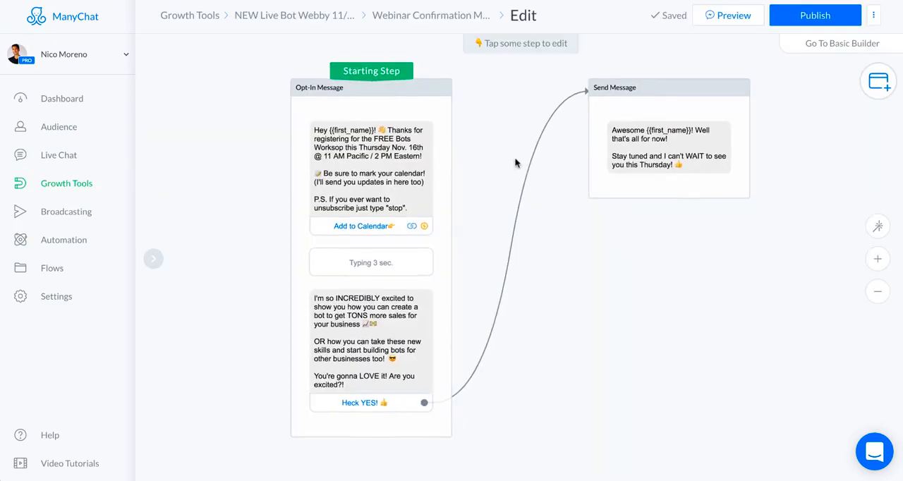
mouse_move(855, 235)
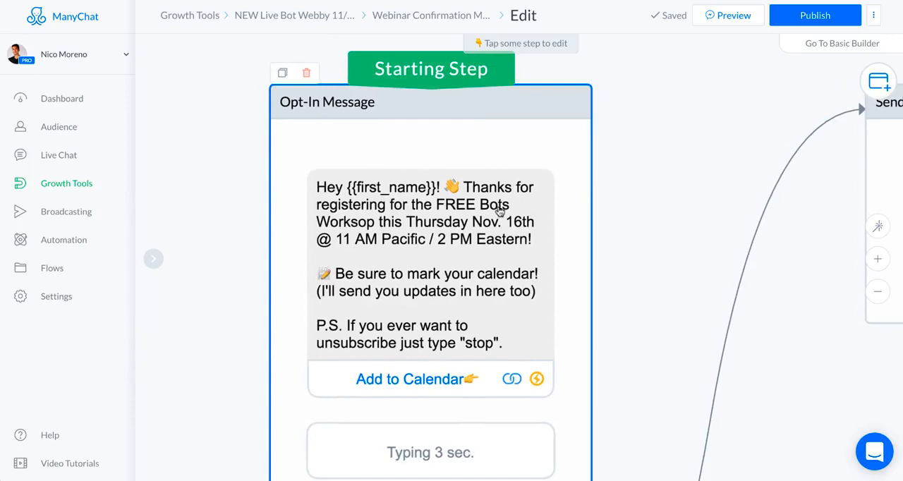
mouse_move(532, 236)
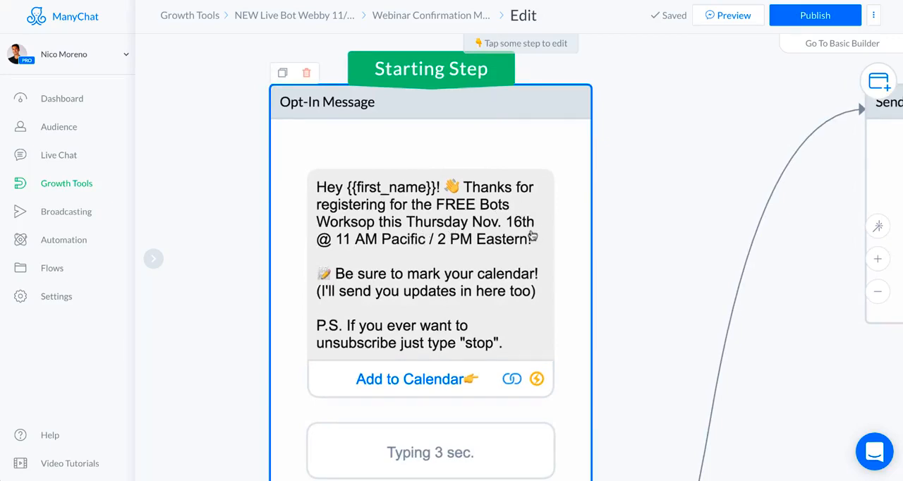
mouse_move(383, 236)
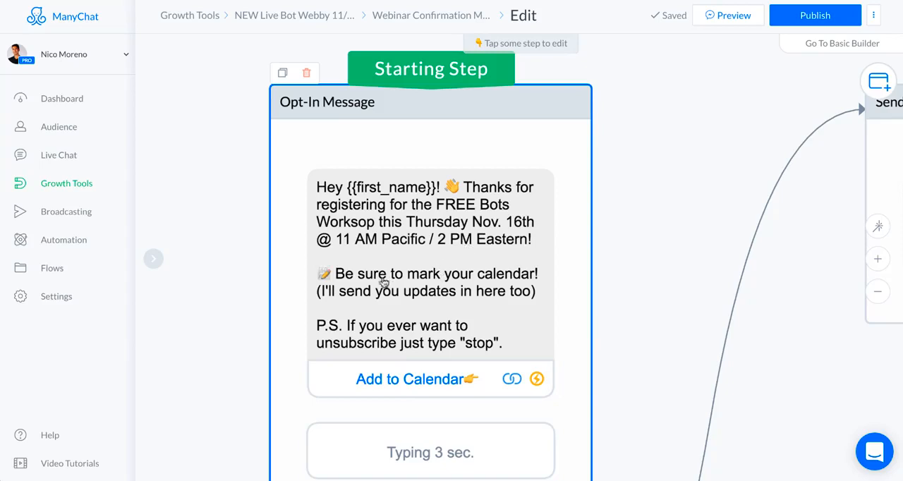
mouse_move(462, 289)
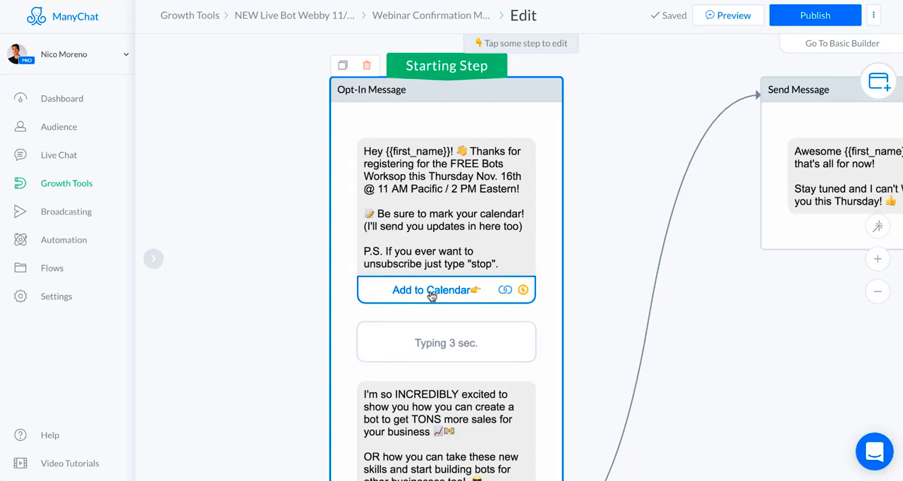
click(432, 290)
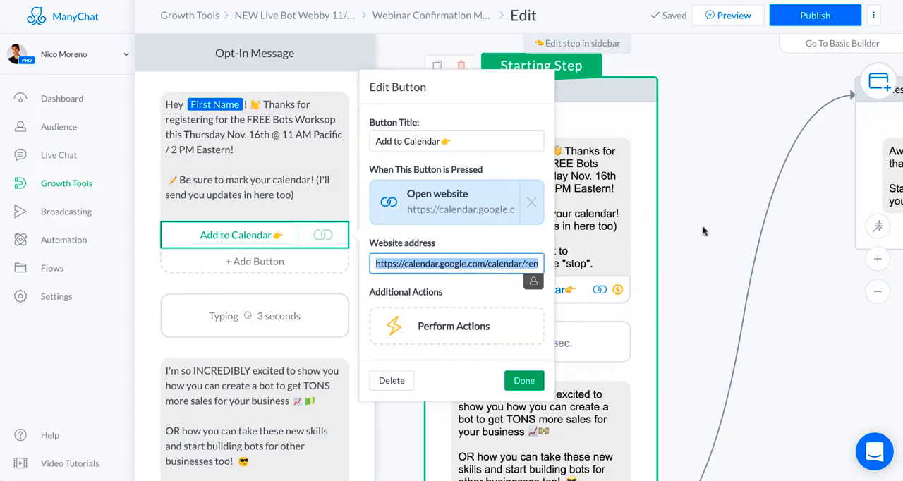
click(523, 380)
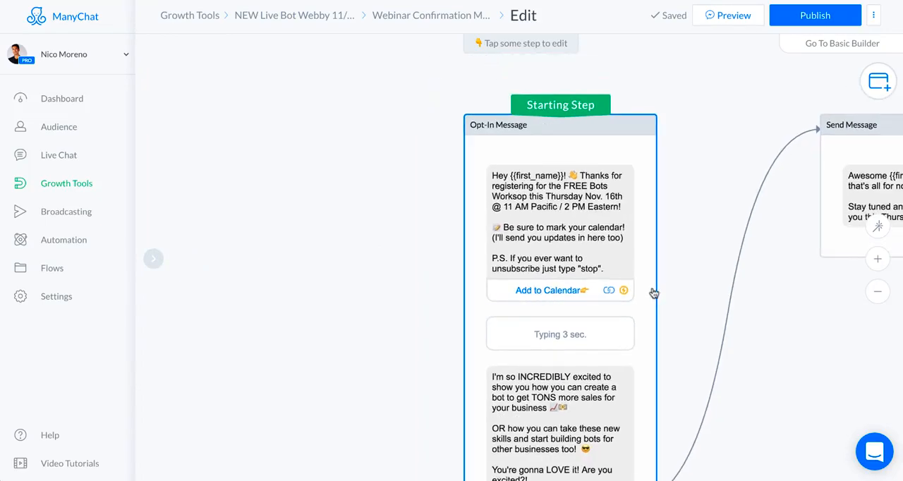
scroll(down, 3)
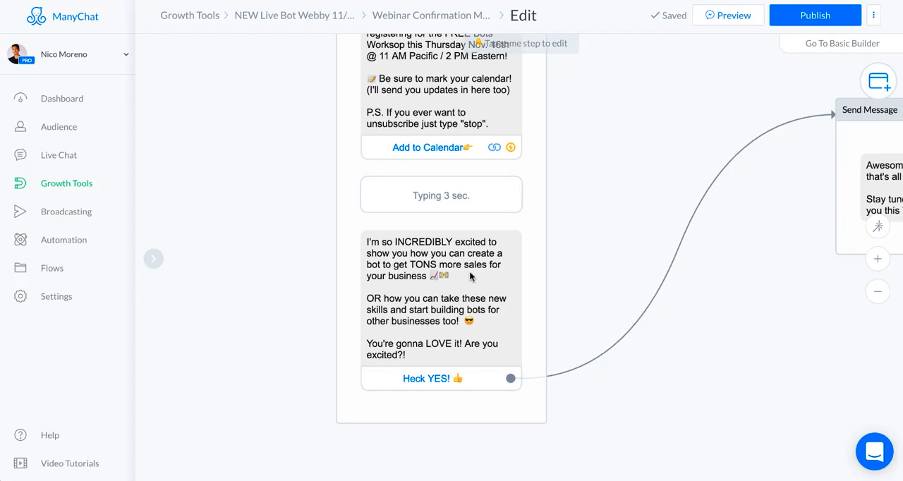
mouse_move(414, 256)
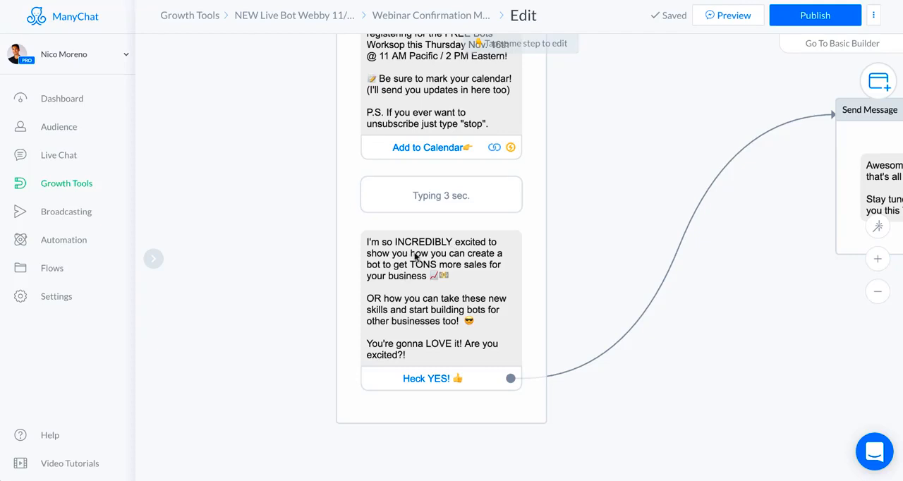
mouse_move(462, 268)
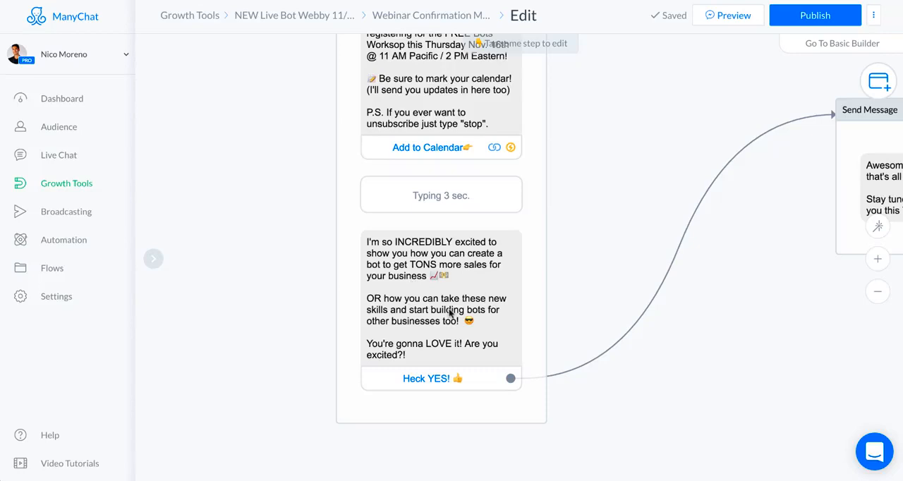
mouse_move(423, 324)
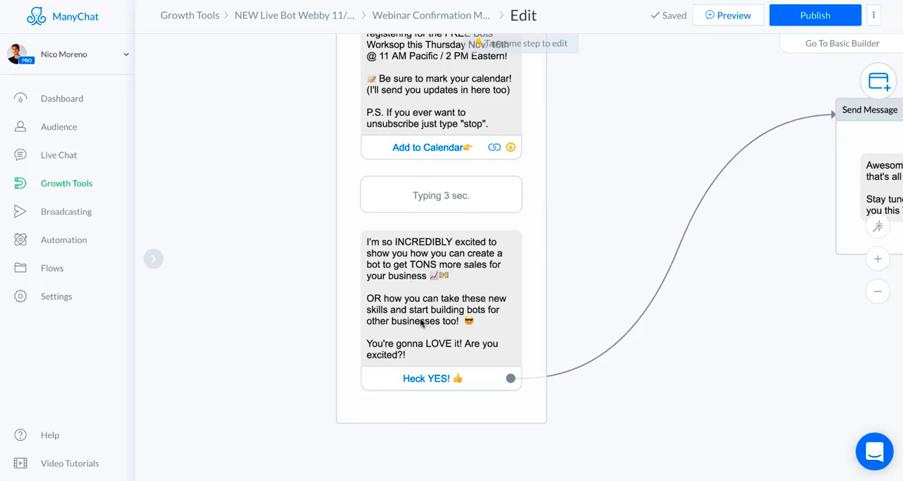
mouse_move(381, 253)
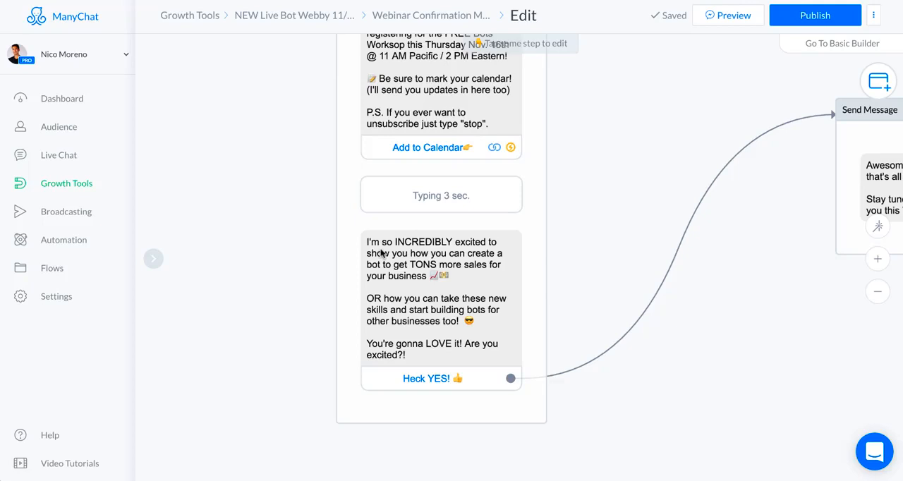
mouse_move(412, 253)
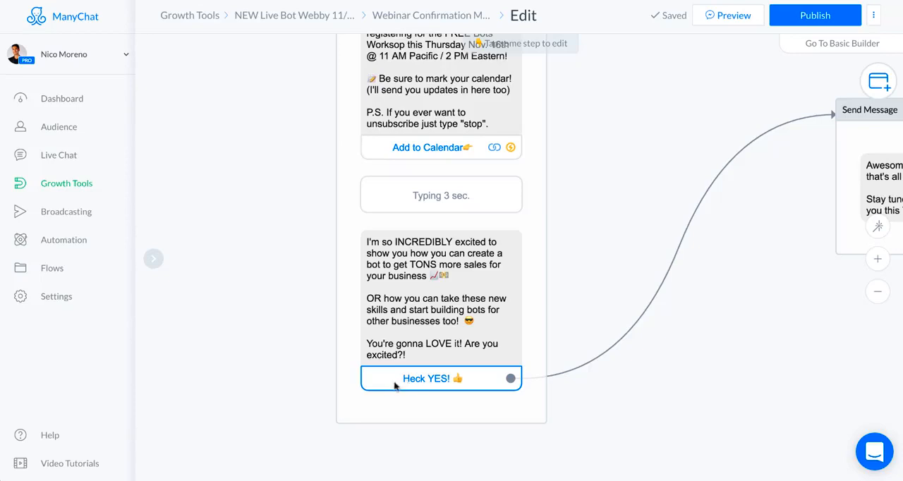
mouse_move(478, 382)
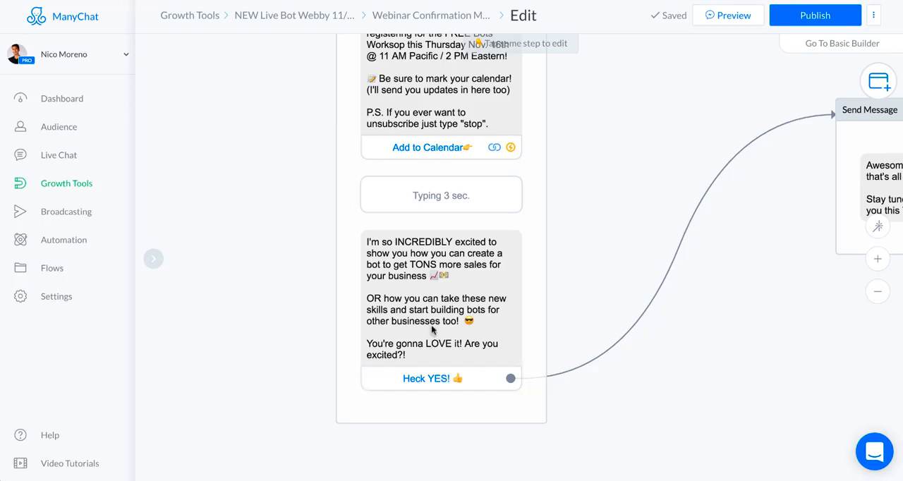
mouse_move(745, 290)
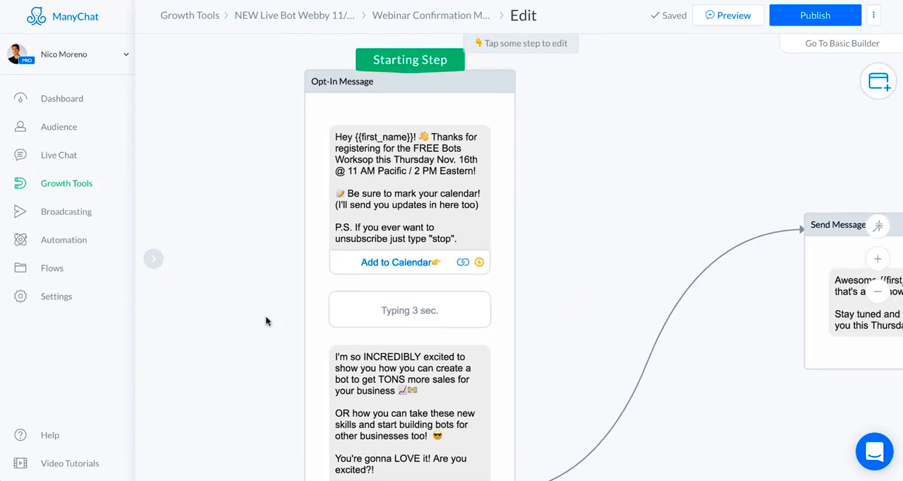
mouse_move(307, 24)
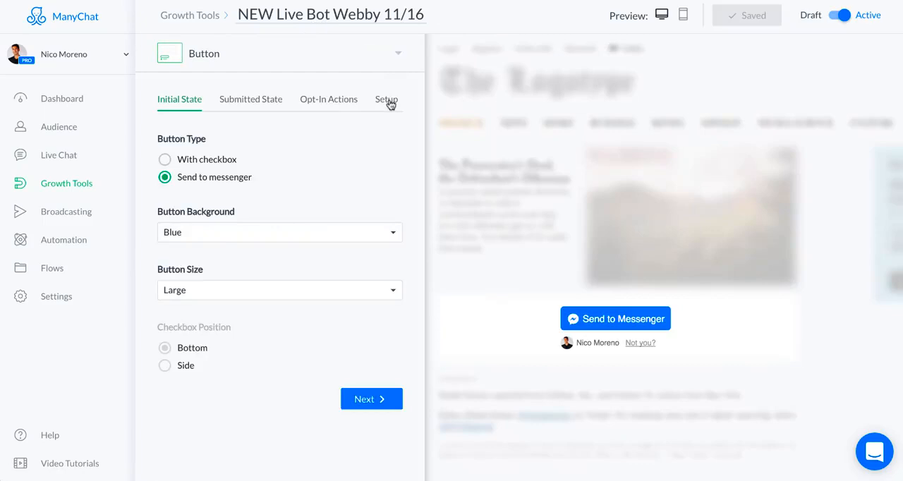
- Show Opt-In Actions: Webinar Confirmation Message and Live Bot Webinar Sequence
click(328, 98)
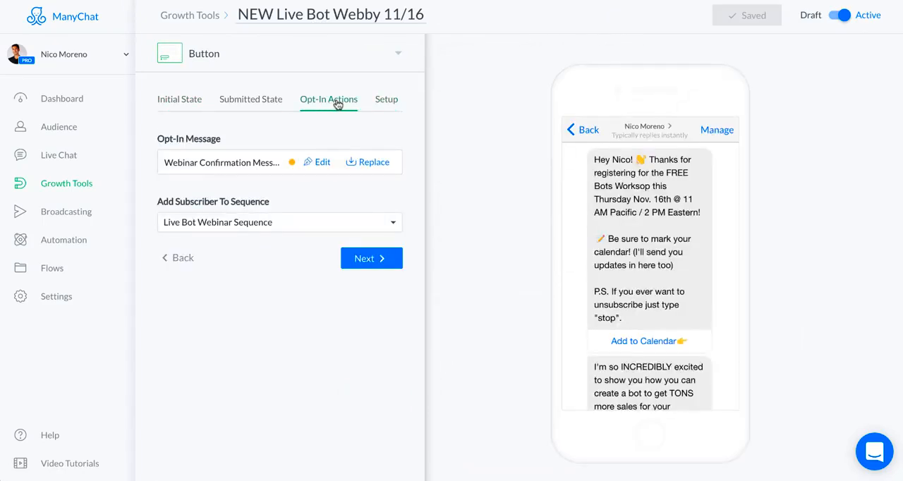
mouse_move(159, 204)
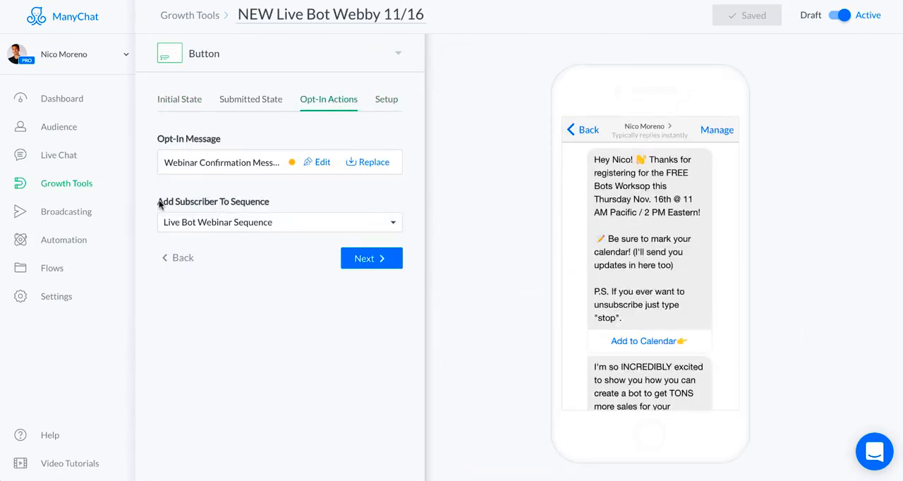
mouse_move(273, 201)
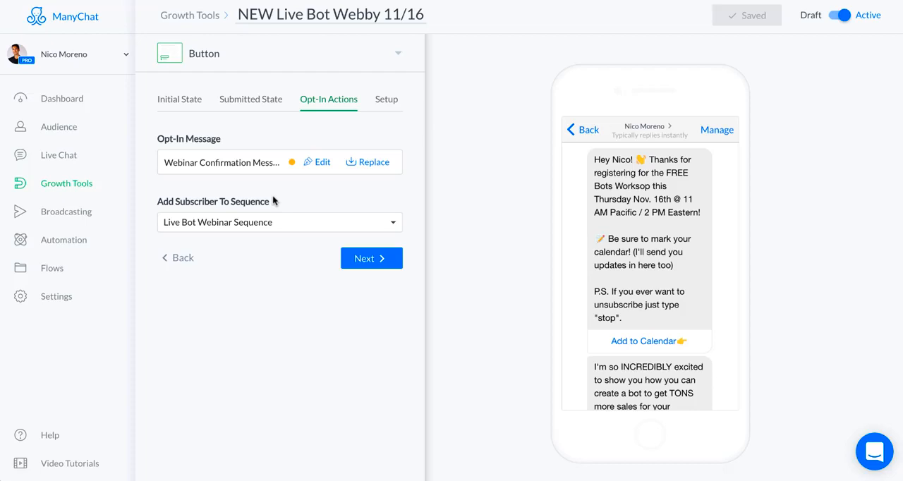
mouse_move(261, 222)
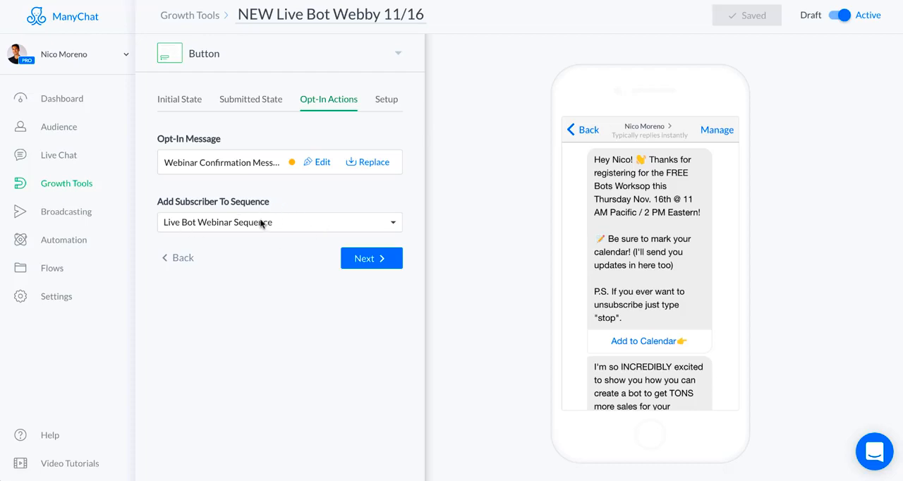
mouse_move(236, 218)
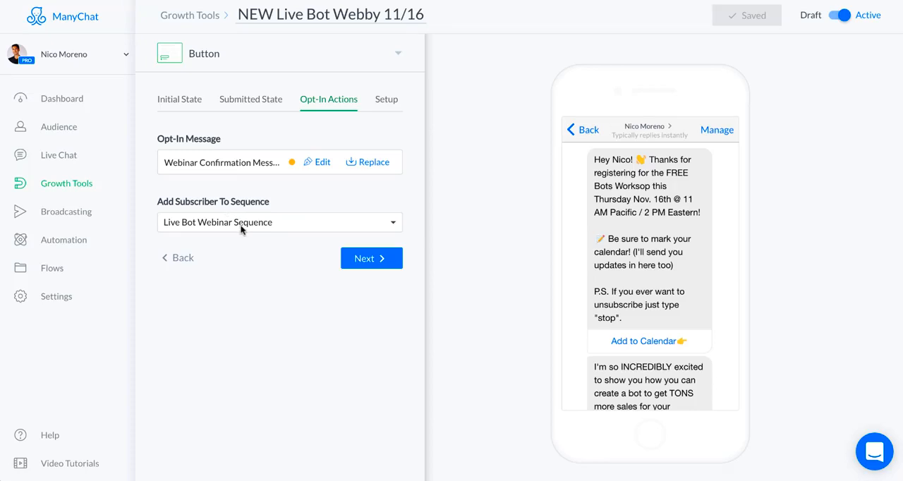
mouse_move(657, 304)
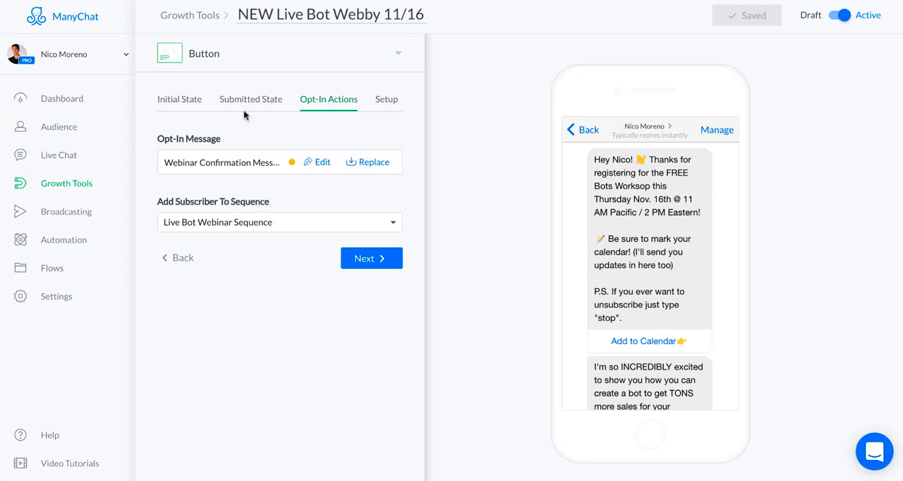
mouse_move(228, 217)
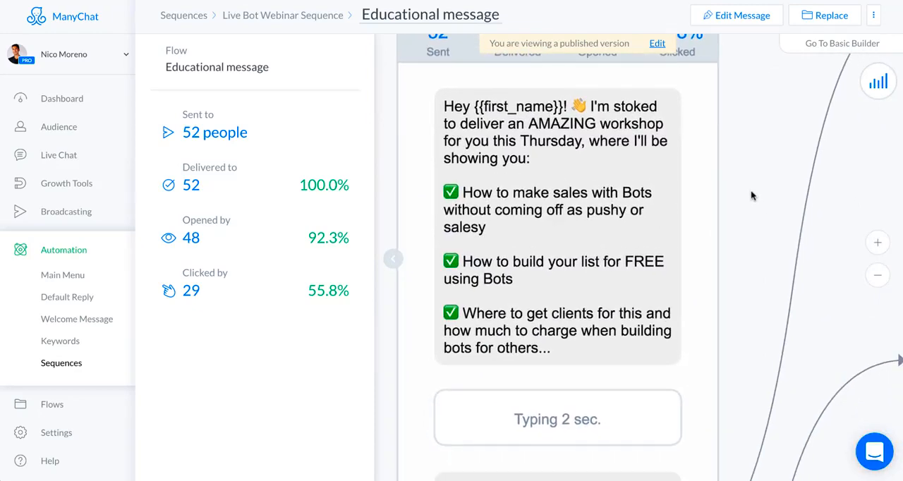
- Scroll the Educational message flow down to Send Message #1
scroll(down, 3)
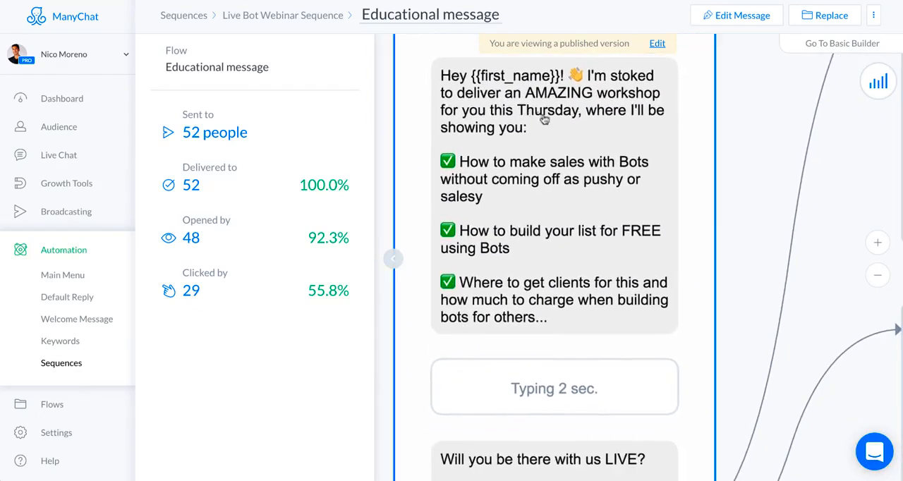
mouse_move(457, 178)
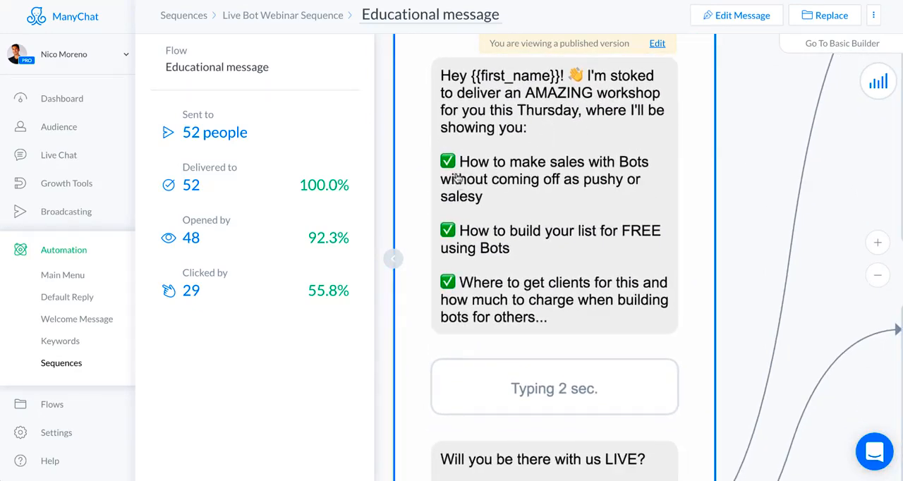
scroll(down, 3)
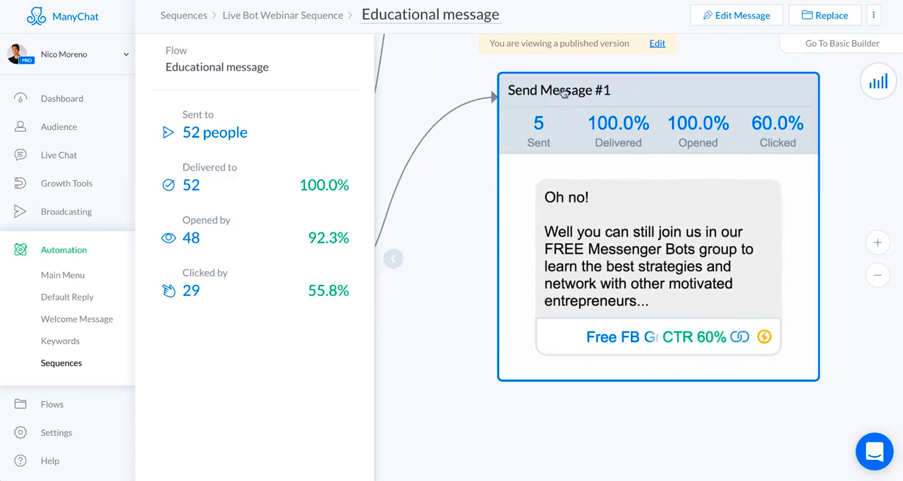
mouse_move(692, 273)
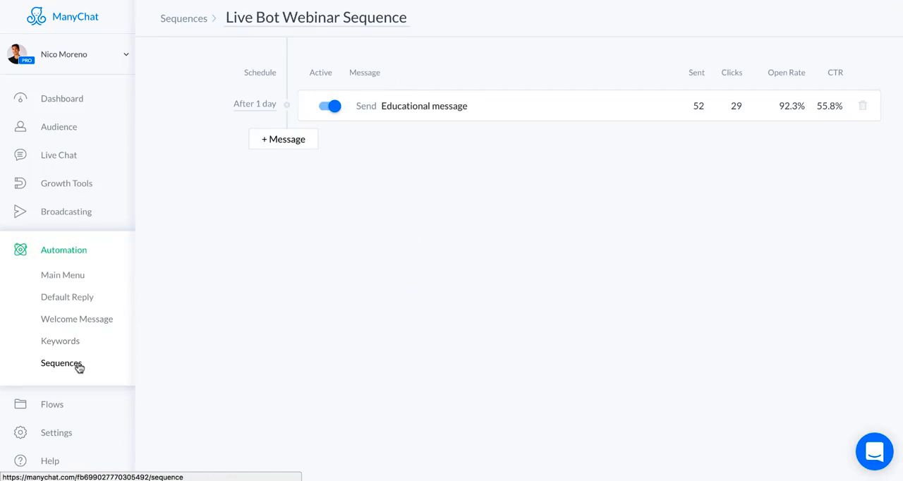
mouse_move(252, 181)
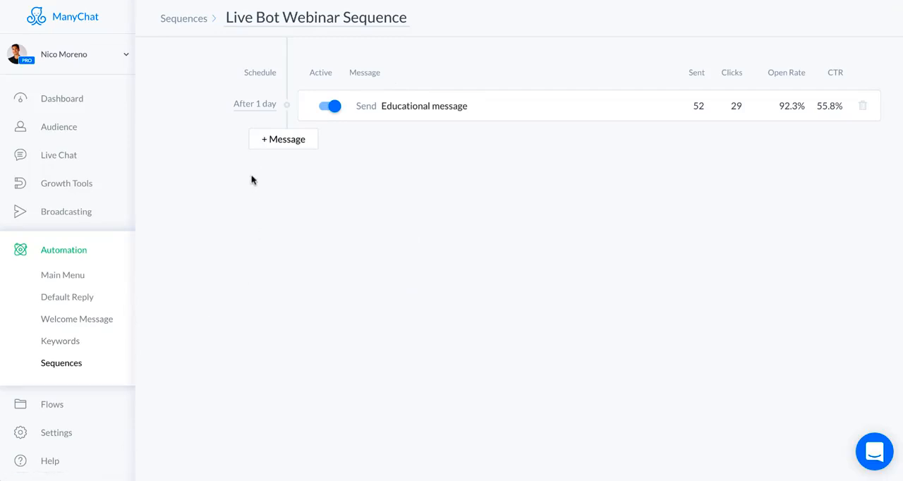
mouse_move(379, 68)
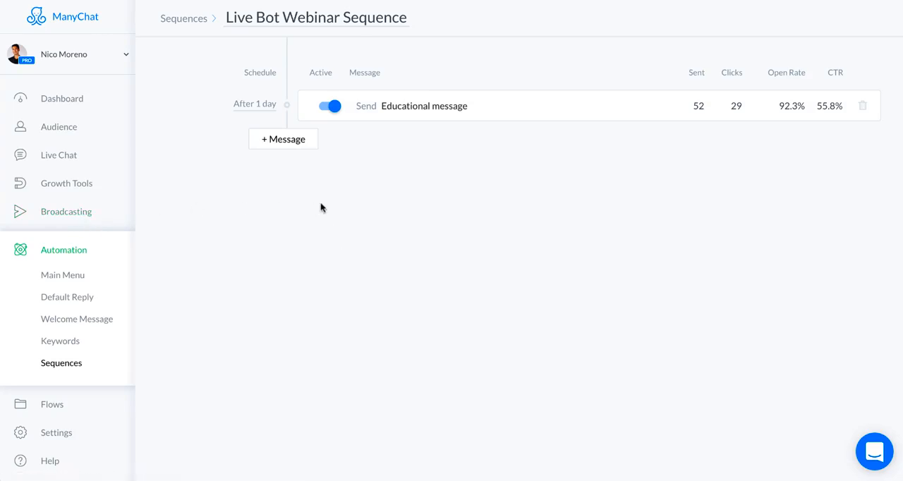
mouse_move(380, 224)
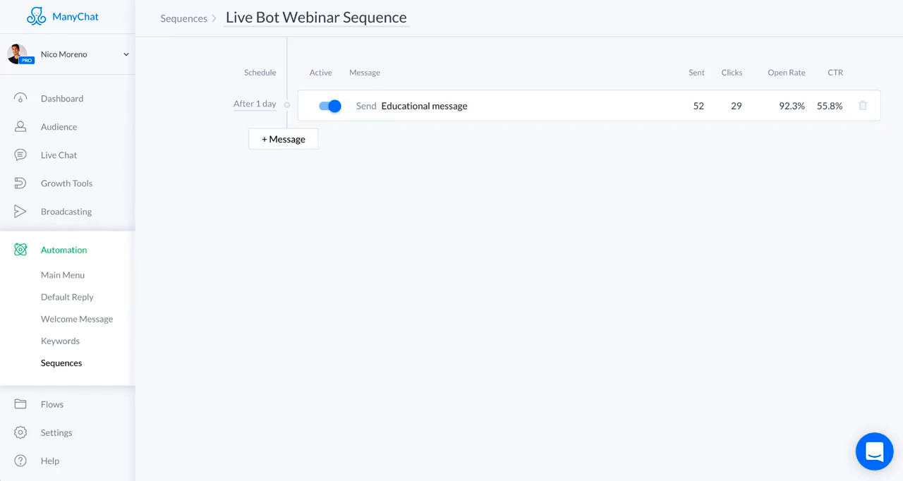
- Open Broadcasting to list the saved draft and four sent webinar reminders
click(65, 211)
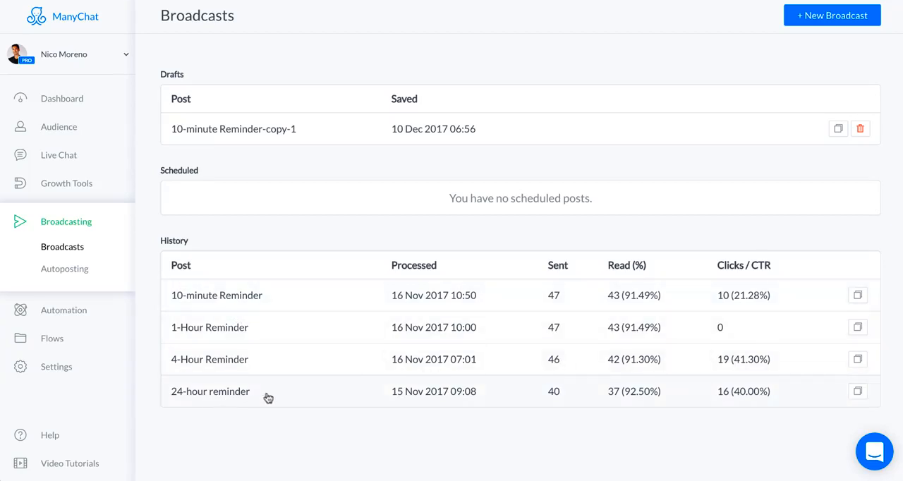
mouse_move(266, 336)
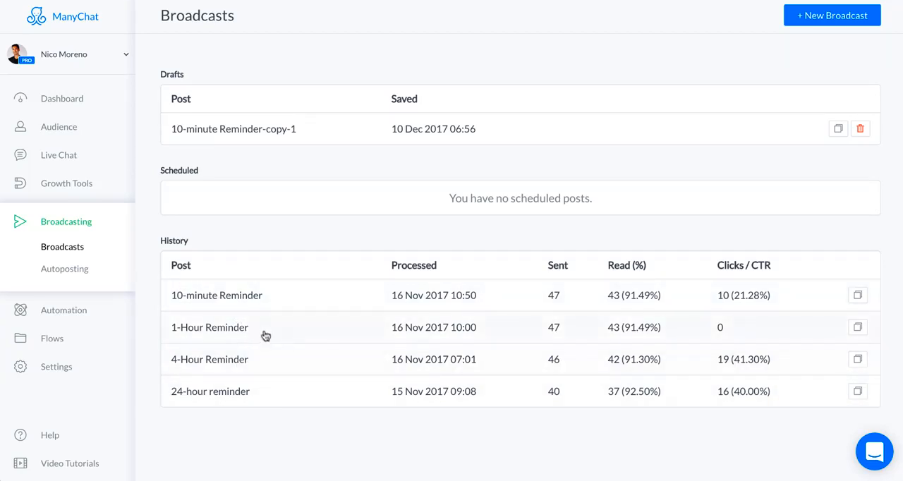
mouse_move(248, 398)
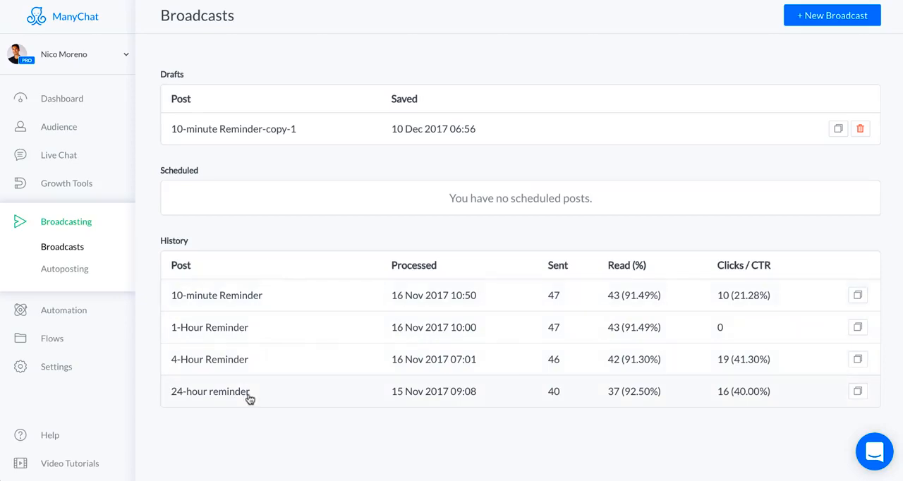
- Open the 24-hour reminder post from the History table
click(210, 391)
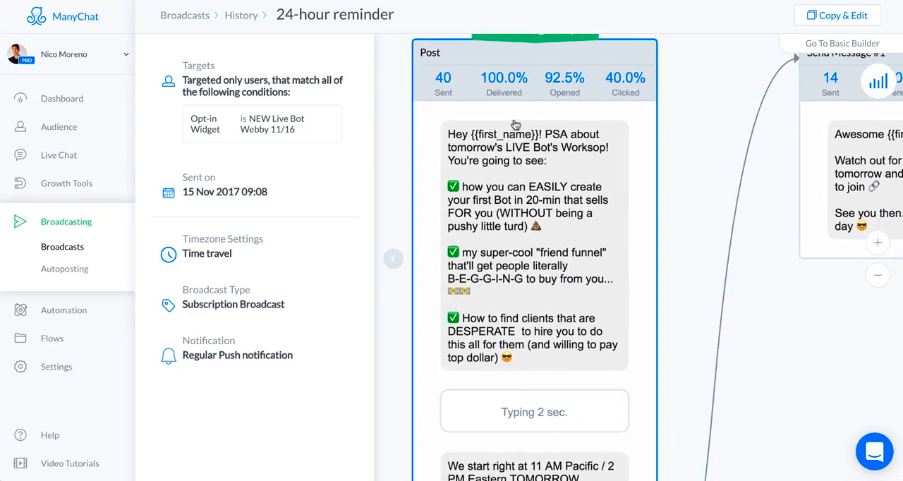
mouse_move(696, 213)
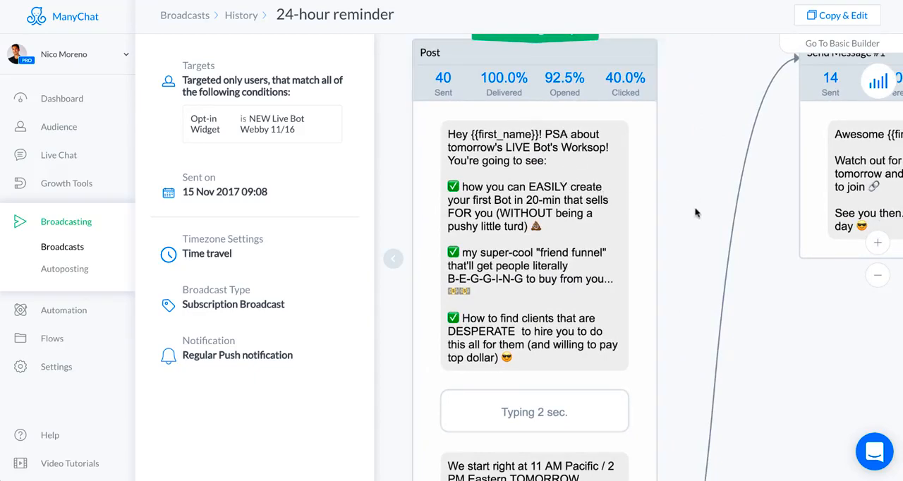
- Scroll through the 24-hour reminder's follow-up messages and per-message stats for 40 people
scroll(down, 3)
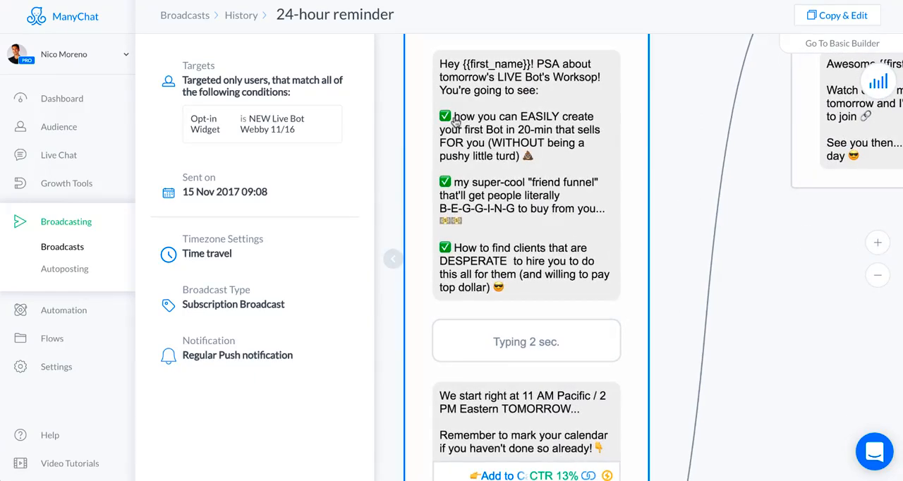
mouse_move(534, 168)
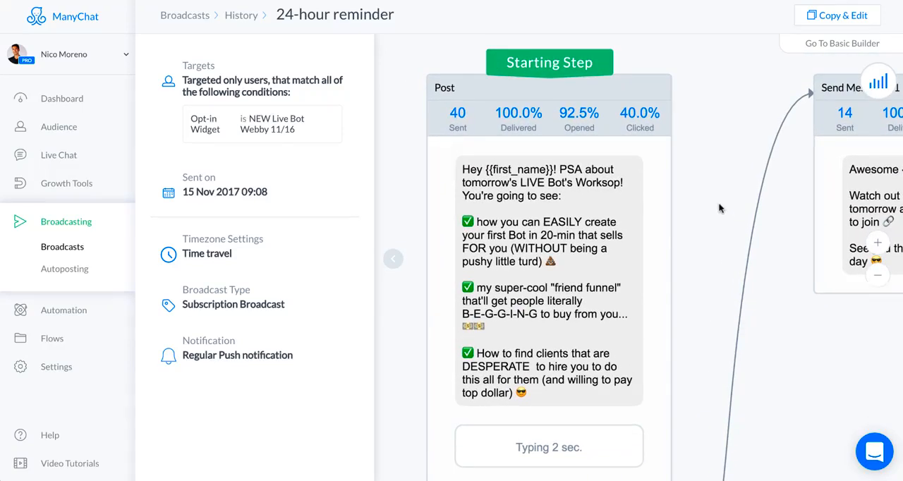
scroll(down, 3)
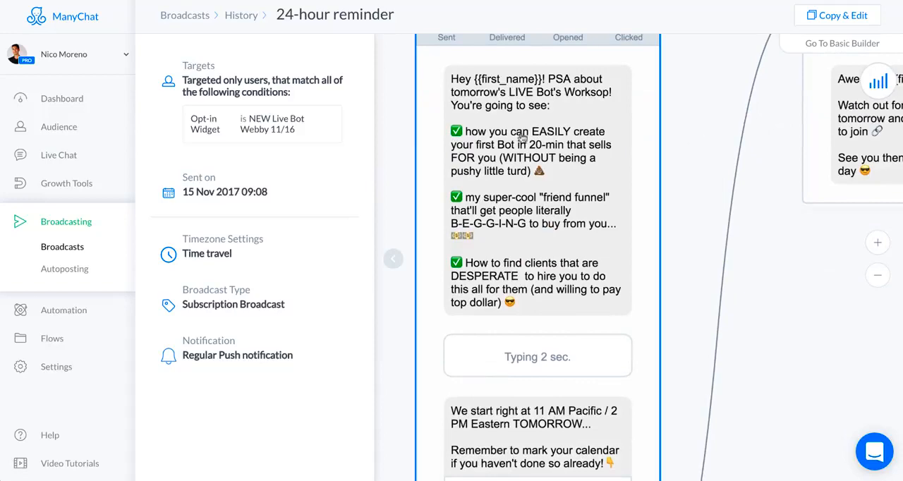
scroll(down, 3)
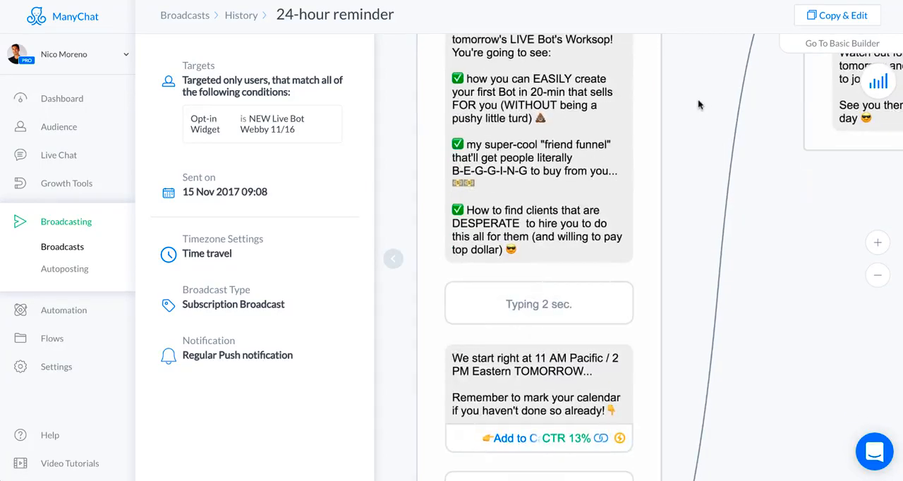
scroll(down, 3)
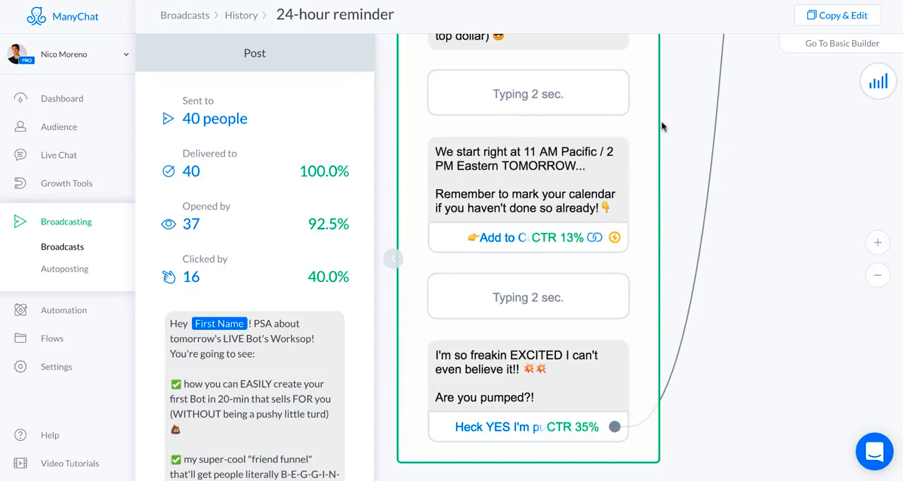
mouse_move(560, 215)
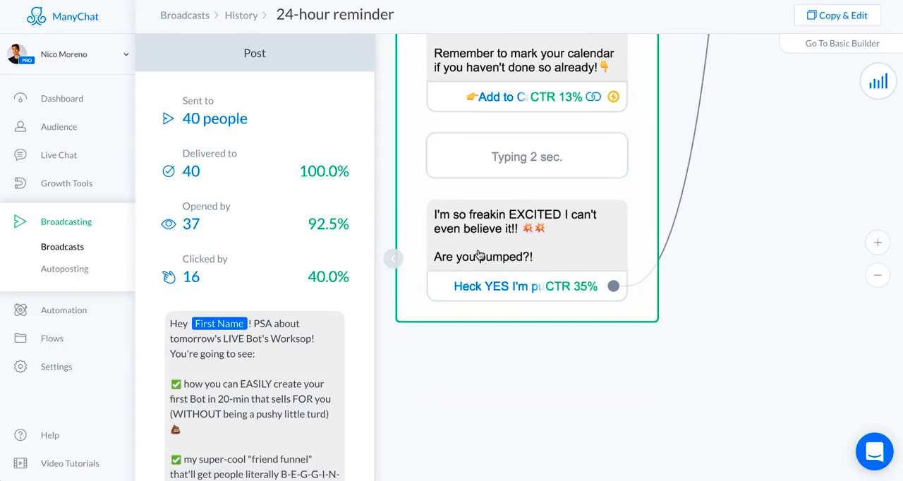
mouse_move(514, 247)
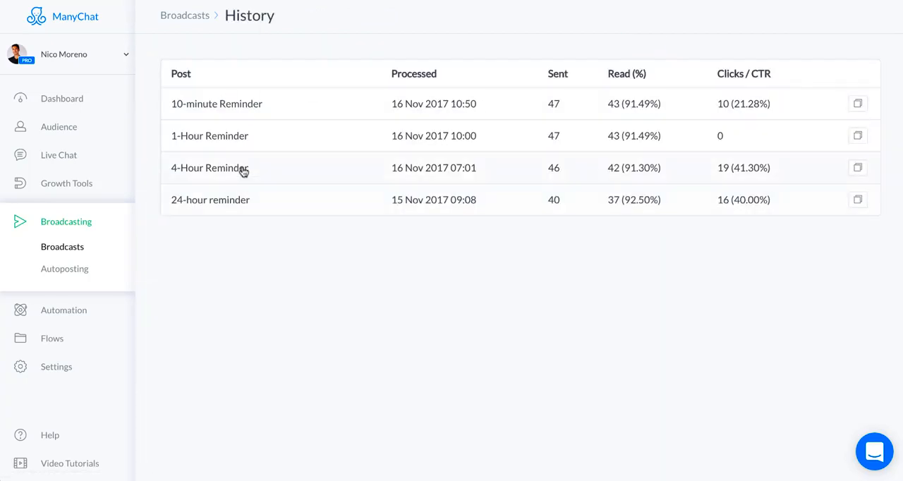
- Open the 4-Hour Reminder and scroll its workshop messages and 41% link CTR
click(209, 168)
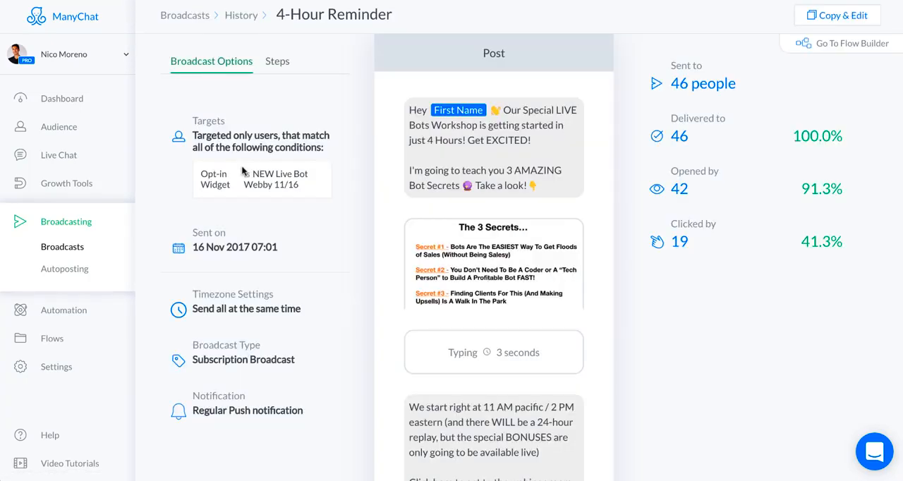
click(494, 147)
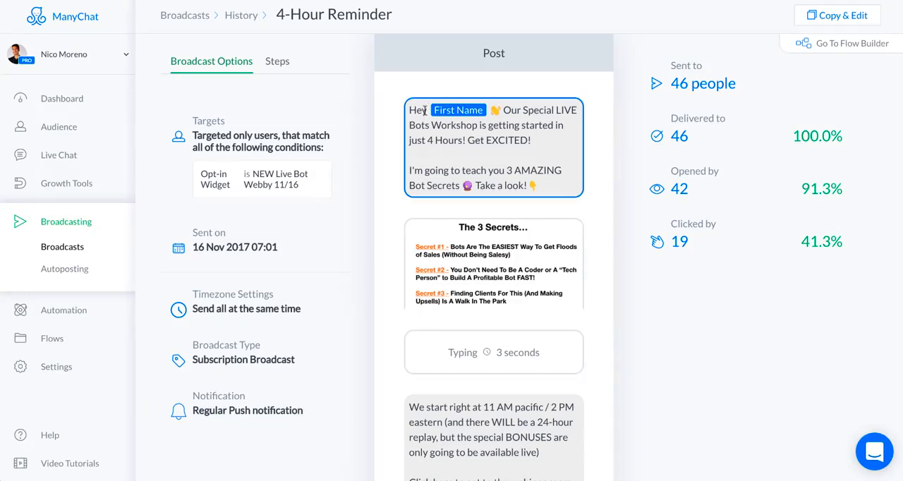
mouse_move(544, 137)
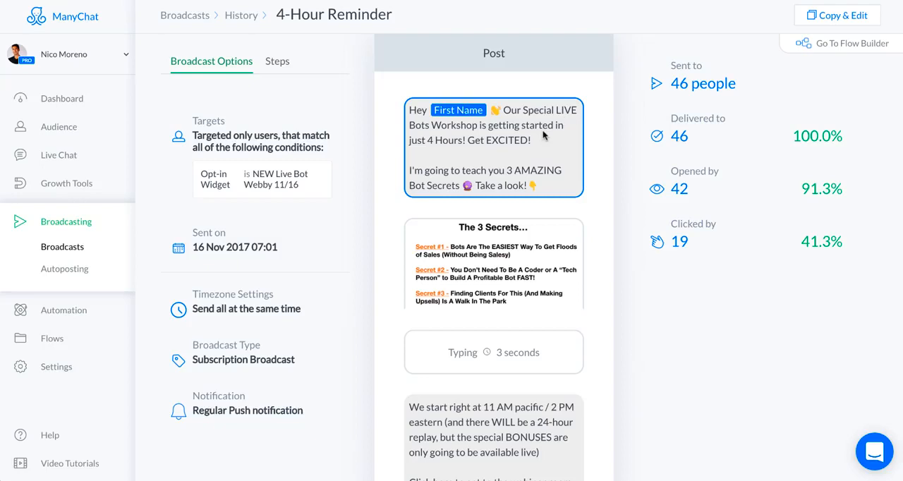
mouse_move(485, 182)
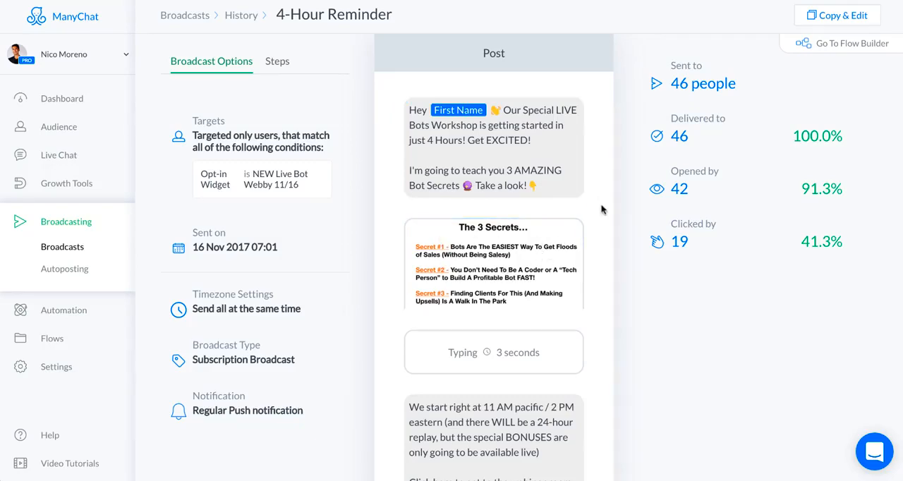
scroll(down, 3)
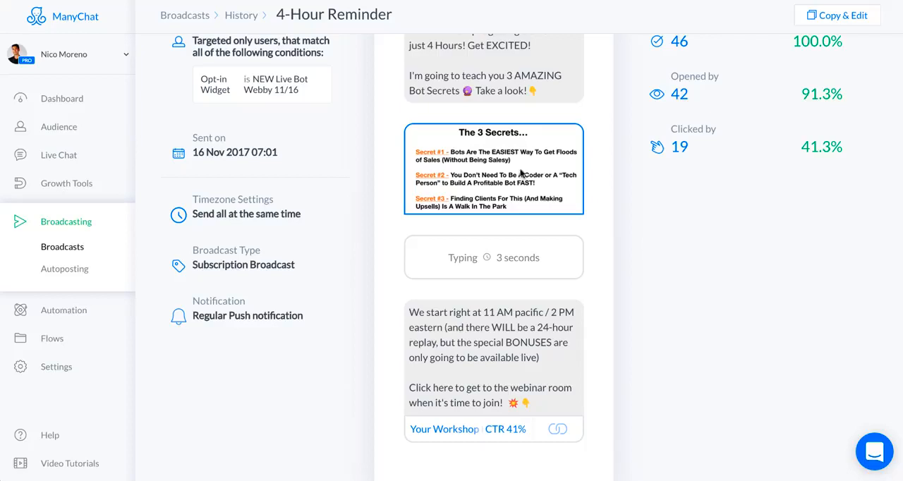
scroll(down, 3)
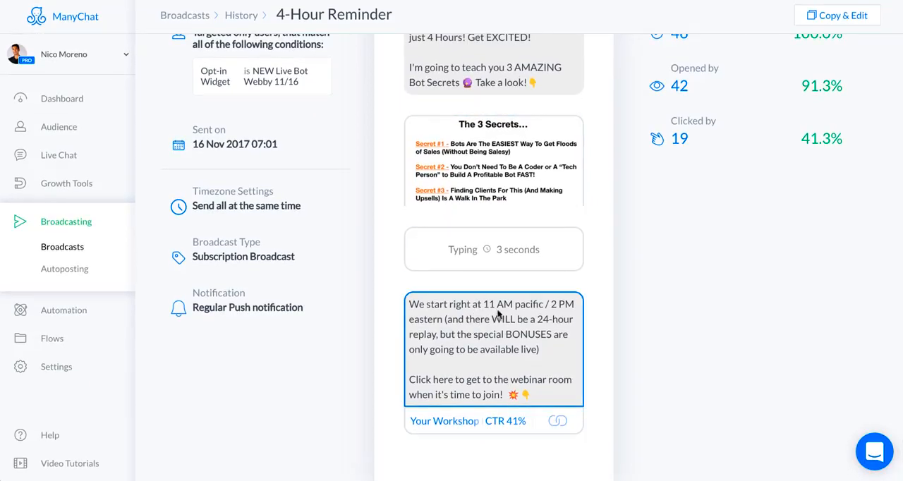
mouse_move(532, 310)
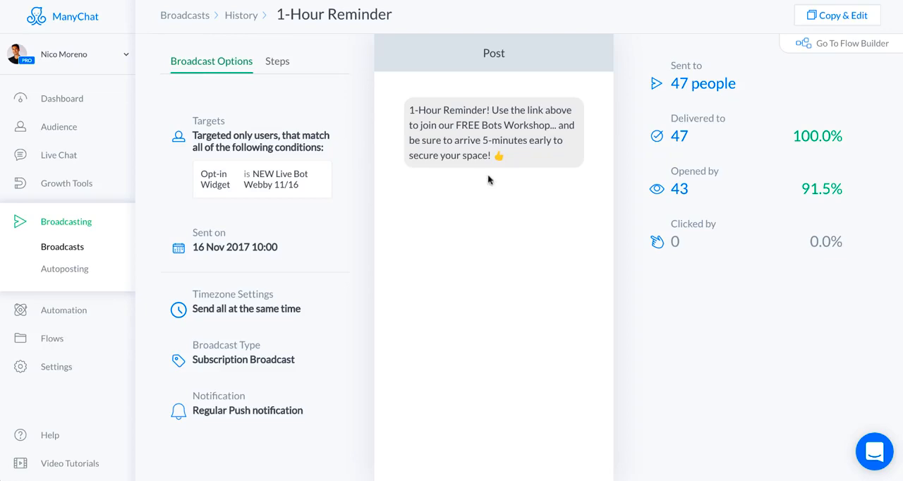
mouse_move(496, 223)
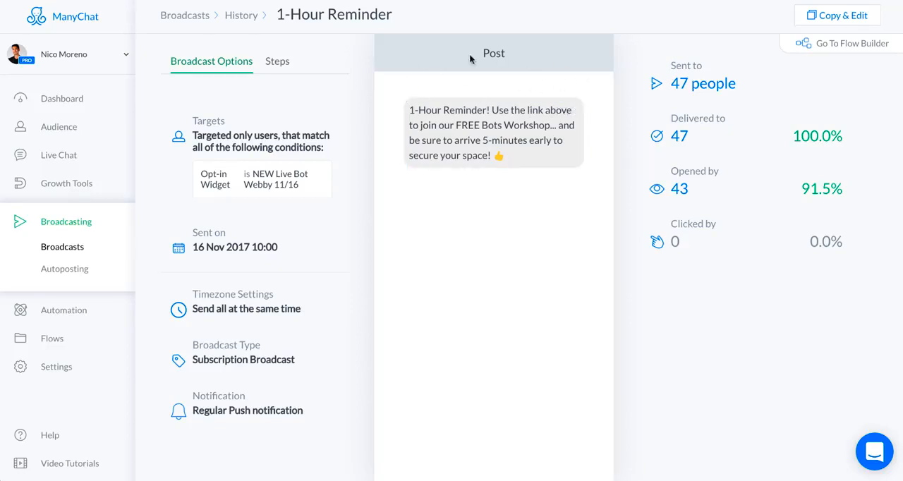
mouse_move(530, 82)
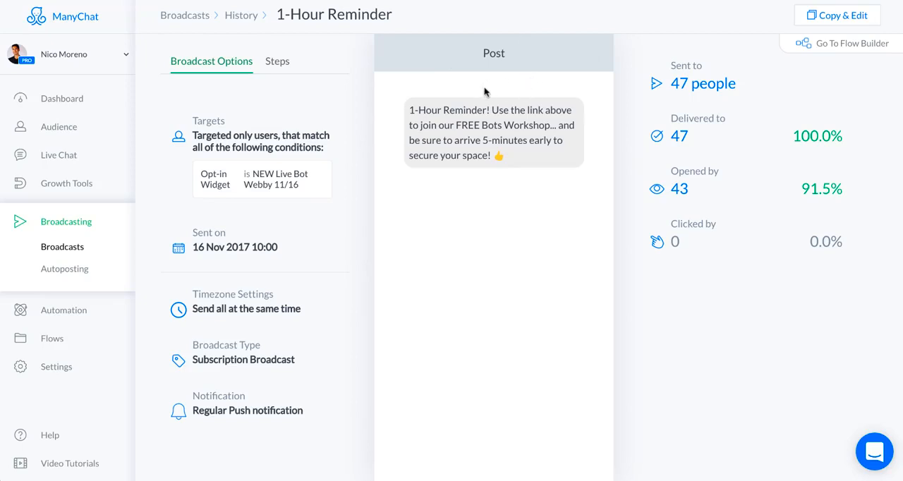
- Check the 1-Hour Reminder stats (47 recipients, zero clicks) and return to History
click(494, 132)
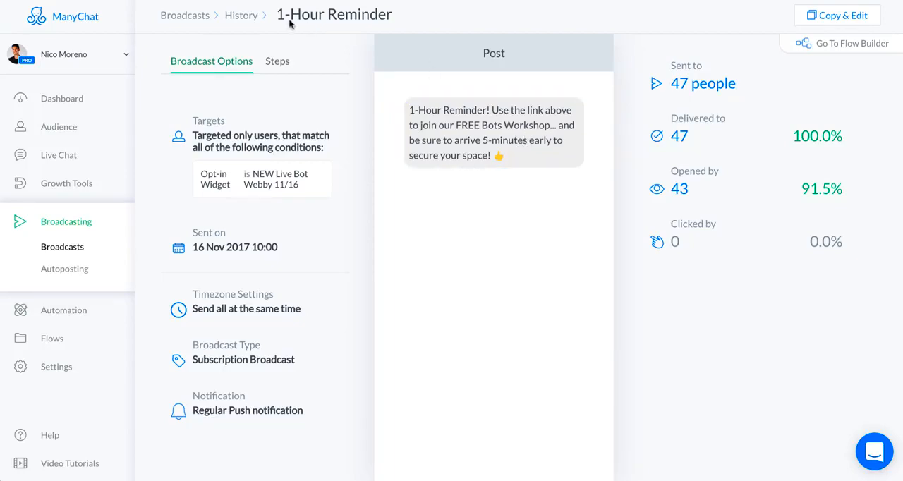
click(240, 14)
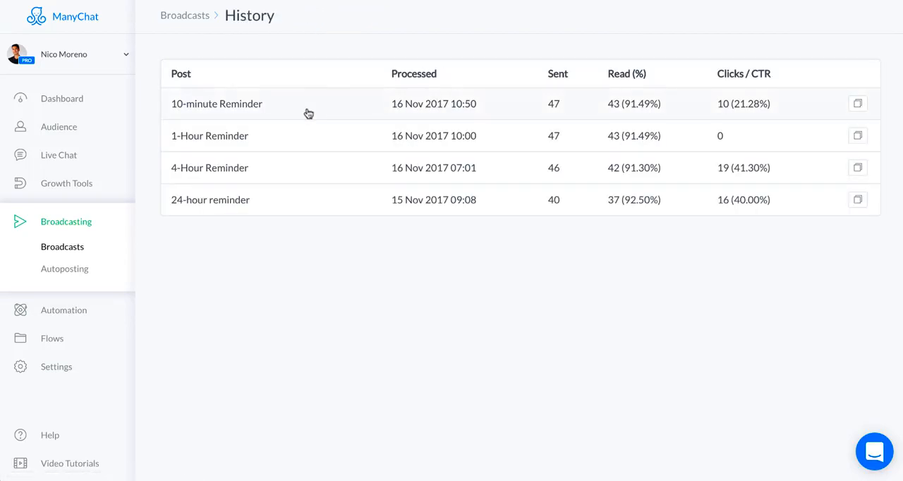
- Open the 10-minute Reminder broadcast: 47 reached, 43 opens, 21% workshop link CTR
click(216, 104)
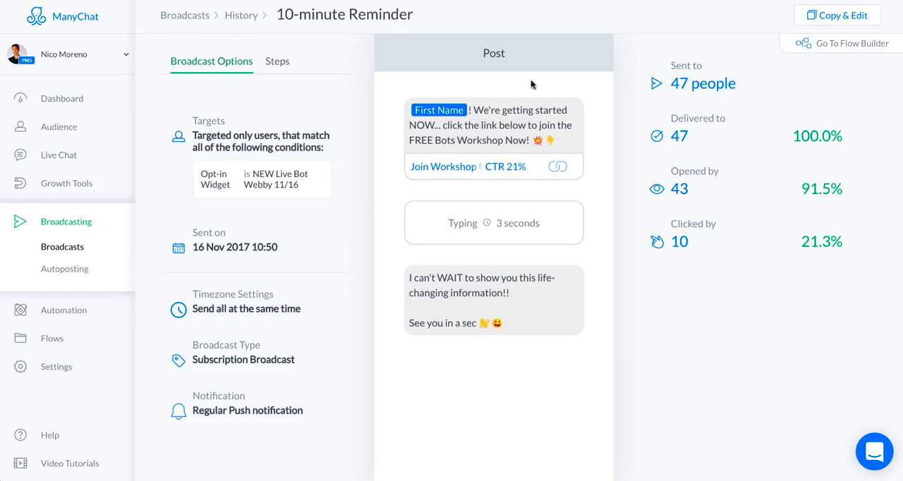
mouse_move(530, 86)
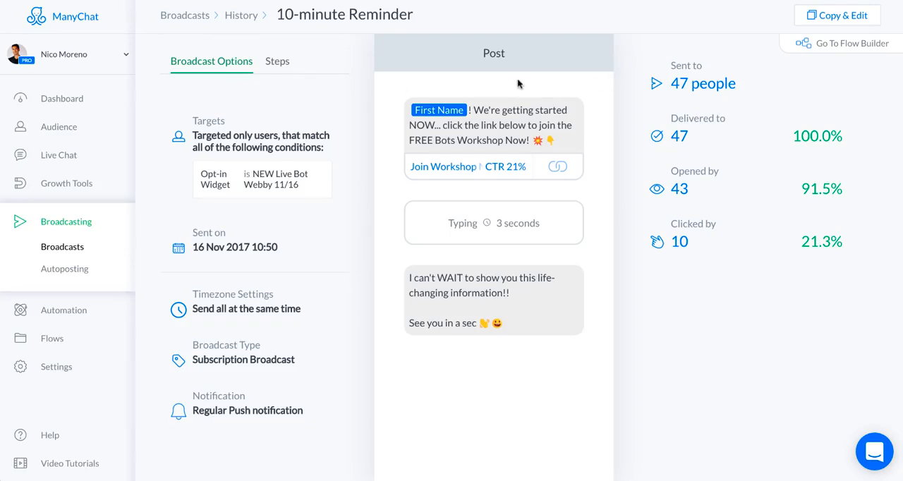
mouse_move(540, 95)
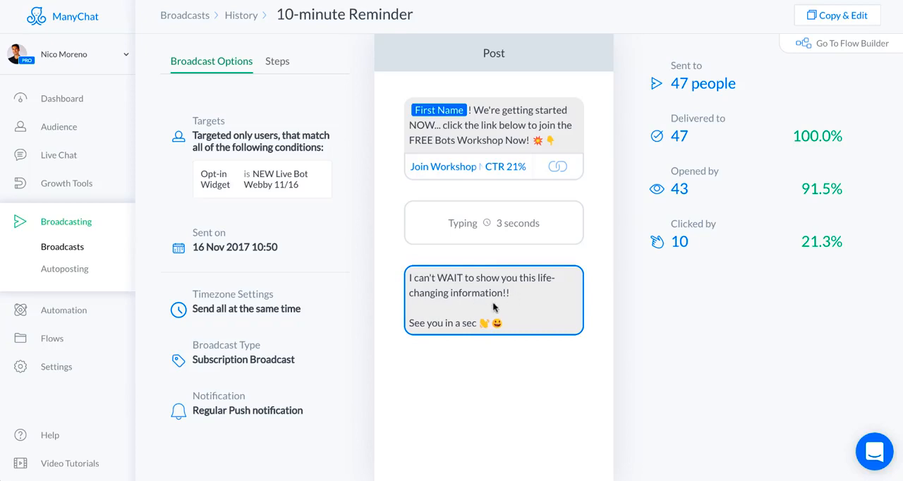
mouse_move(533, 321)
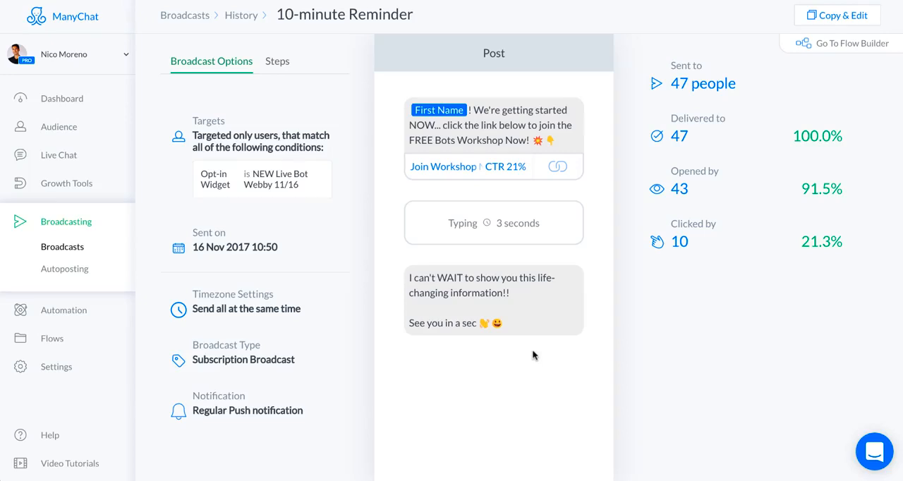
mouse_move(587, 241)
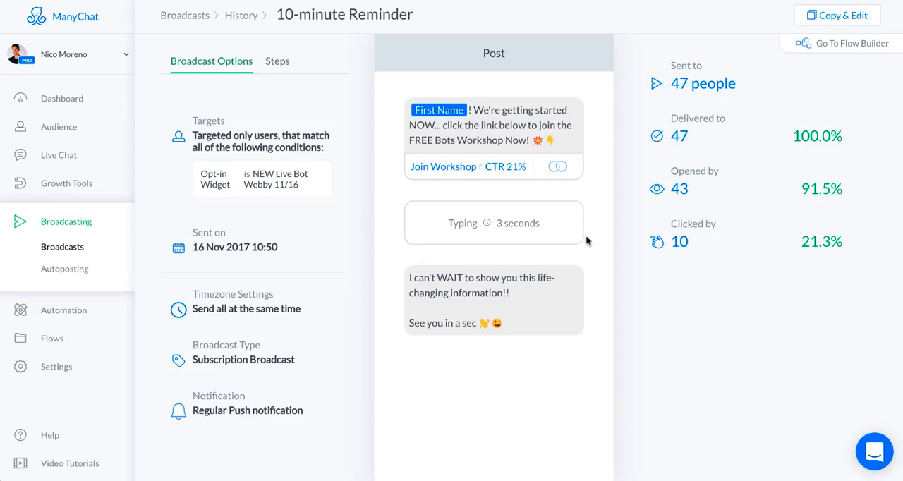
mouse_move(595, 187)
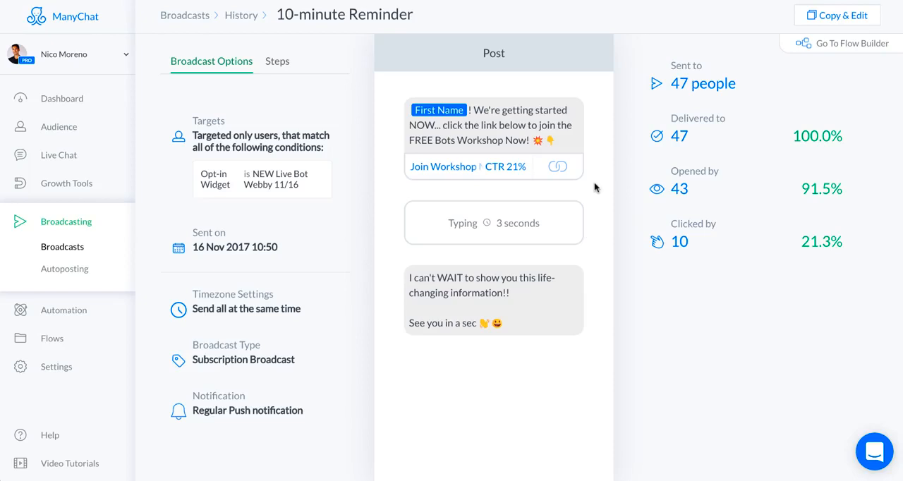
mouse_move(598, 199)
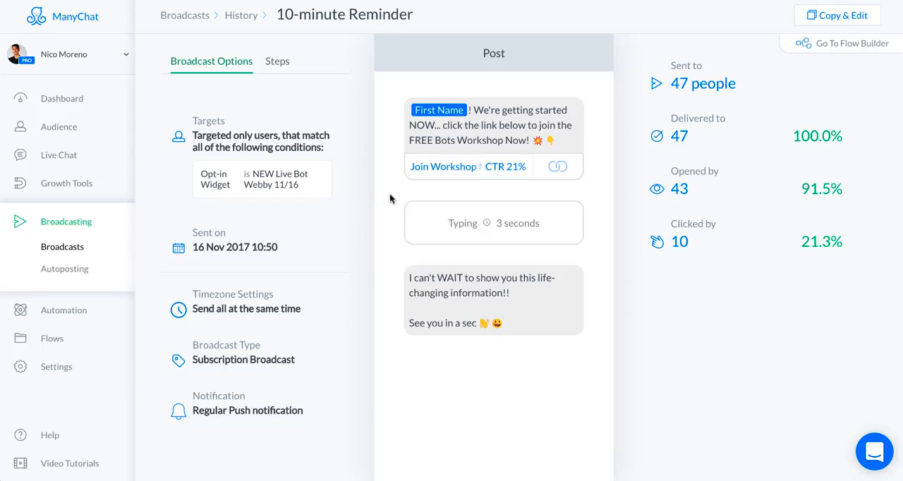
mouse_move(629, 44)
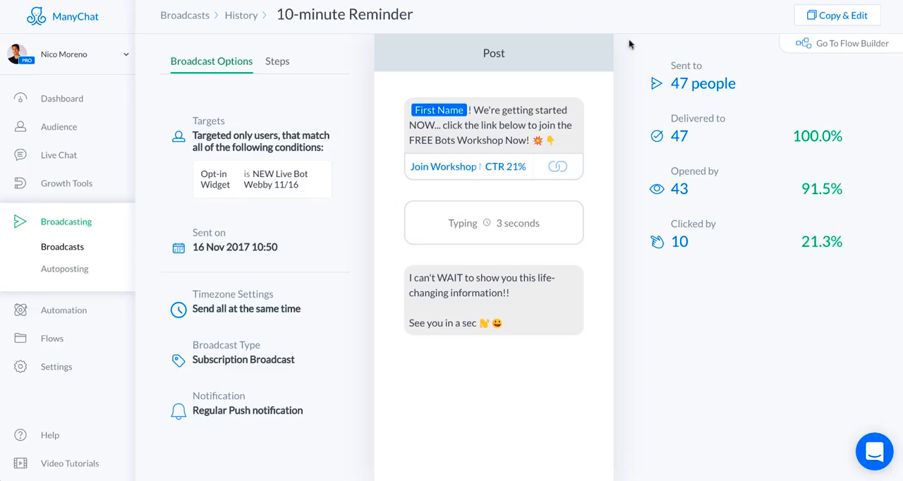